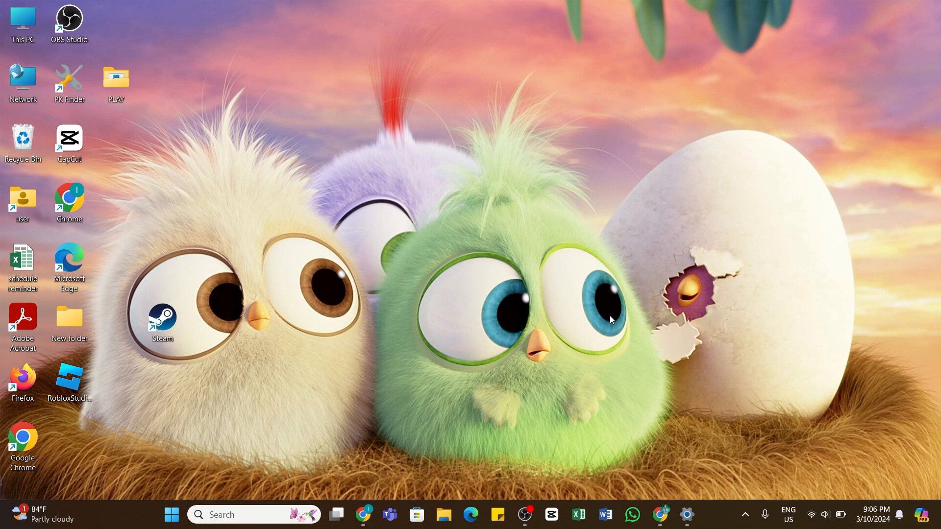
mouse_move(554, 326)
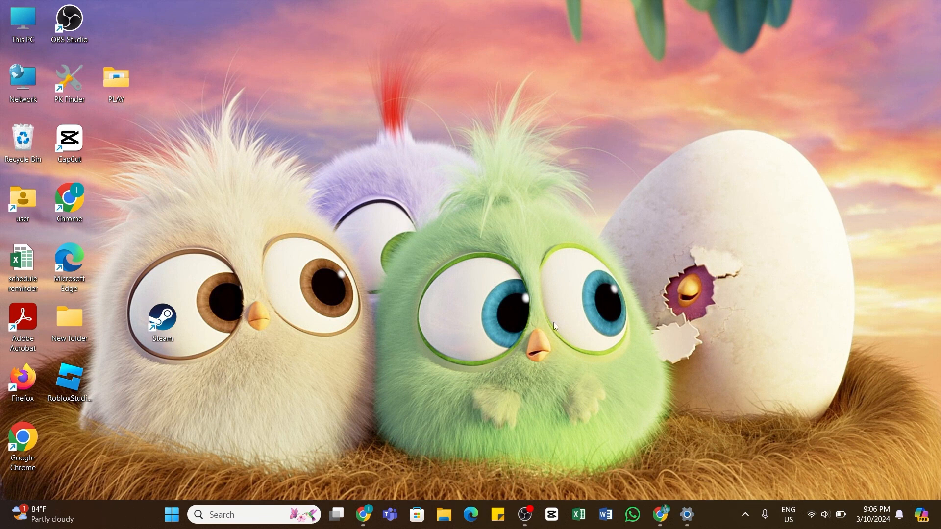
mouse_move(363, 514)
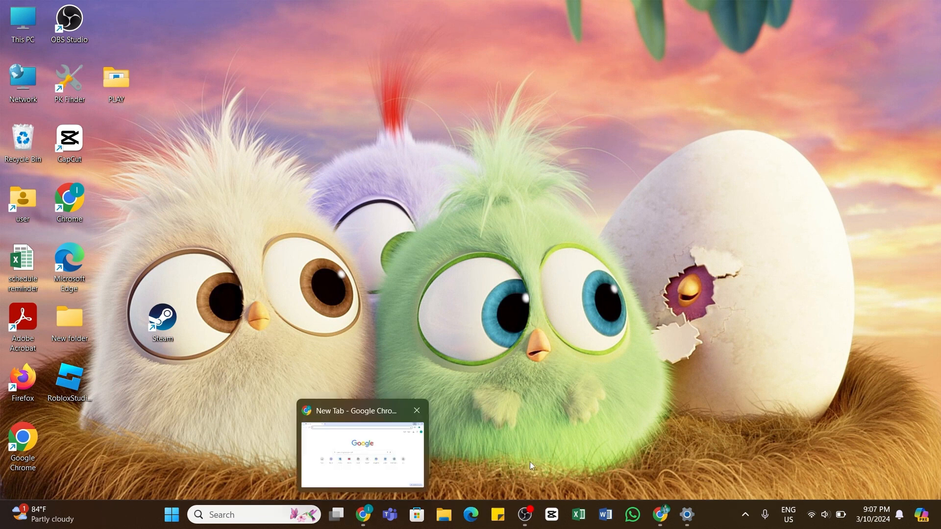
Bring Chrome to the front with the jumptask.io earning offers page loaded
click(362, 447)
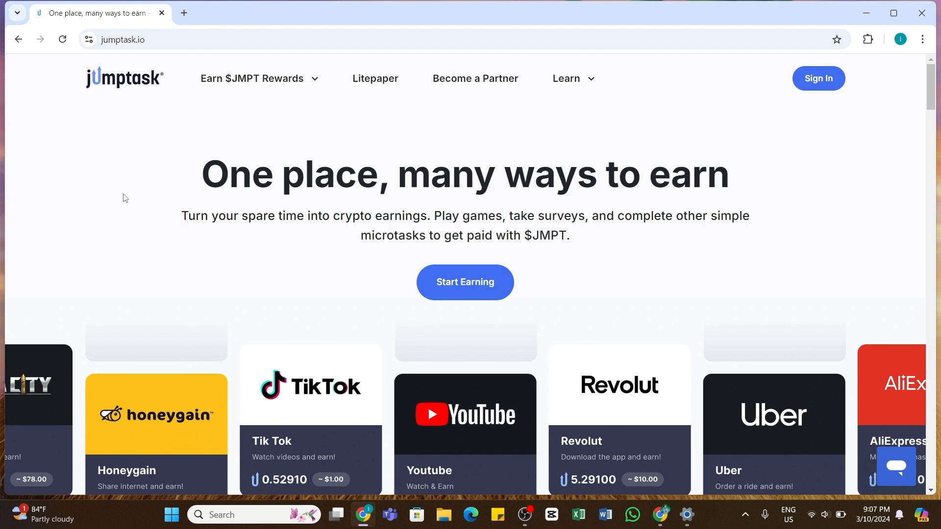
mouse_move(786, 111)
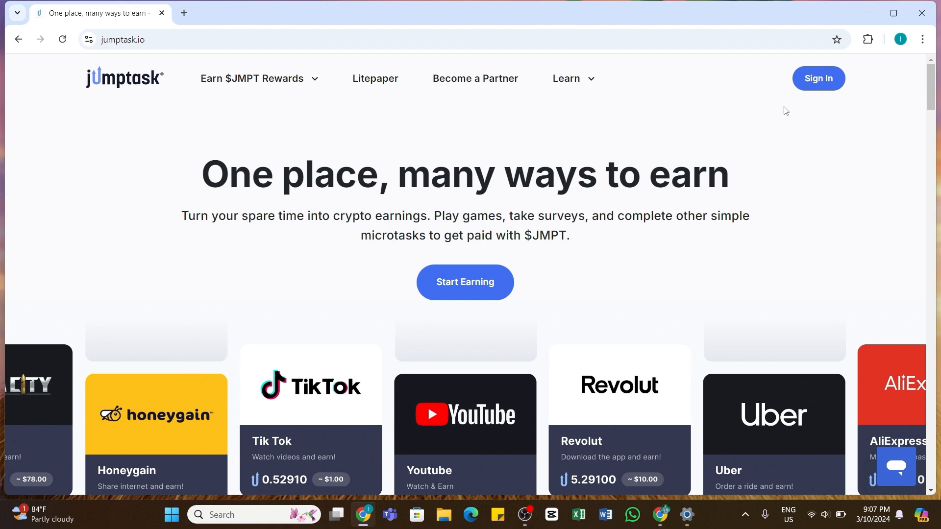
mouse_move(818, 78)
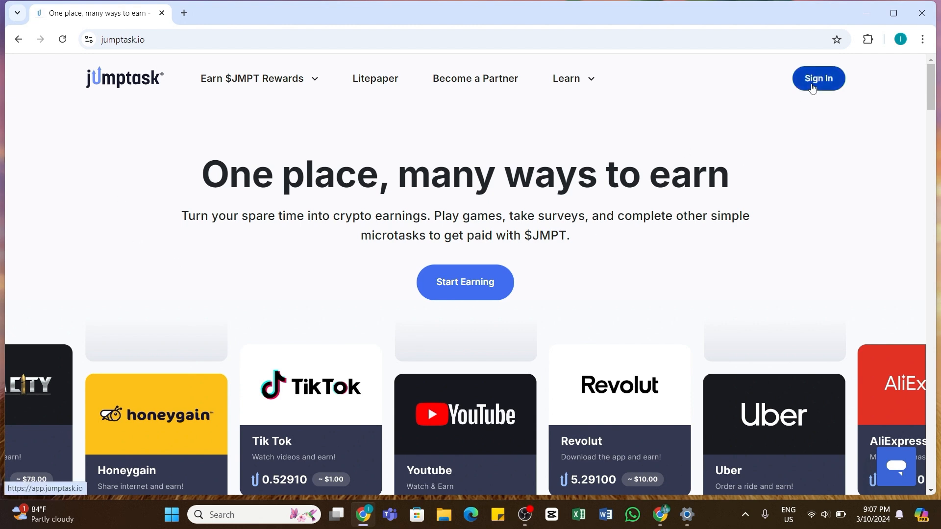
Sign in to JumpTask to reach the Earn dashboard with the Last Hodler Game mission
click(817, 78)
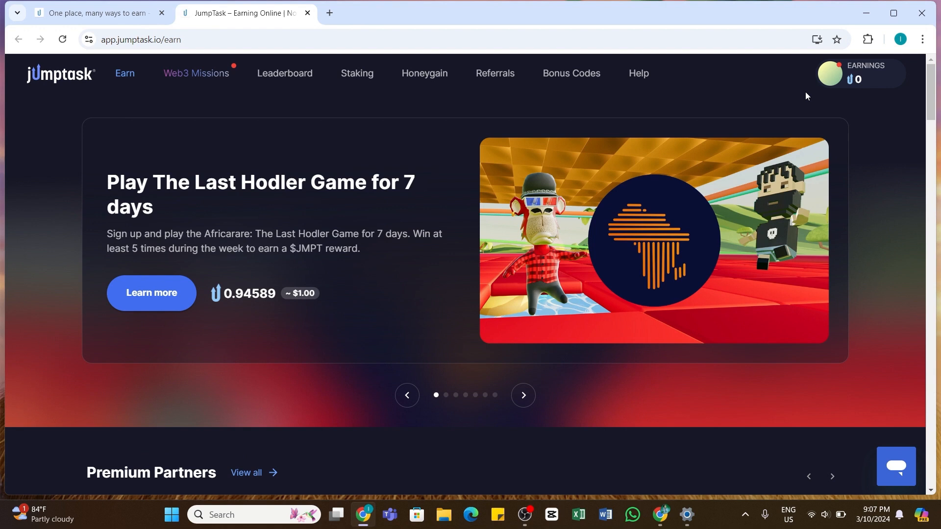
Open the profile page and scroll to the 'Add a wallet for payouts' notice
click(521, 395)
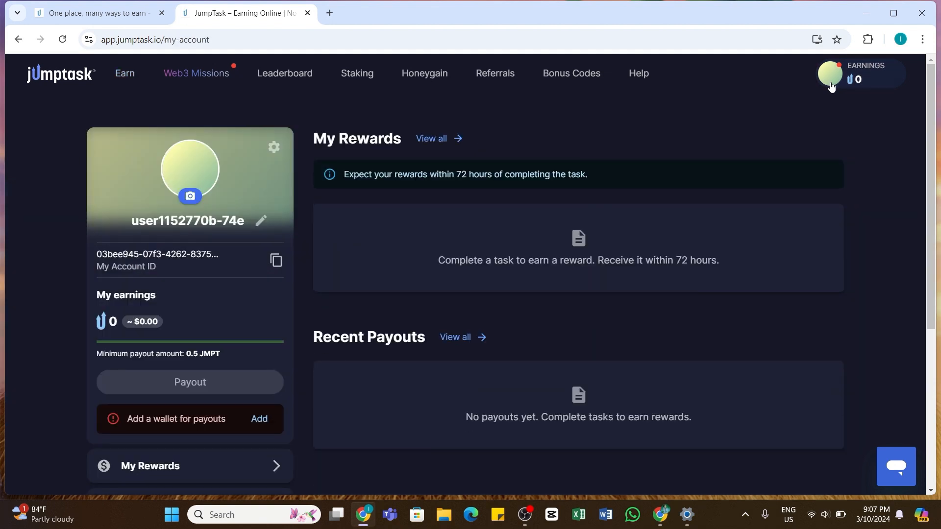
mouse_move(780, 110)
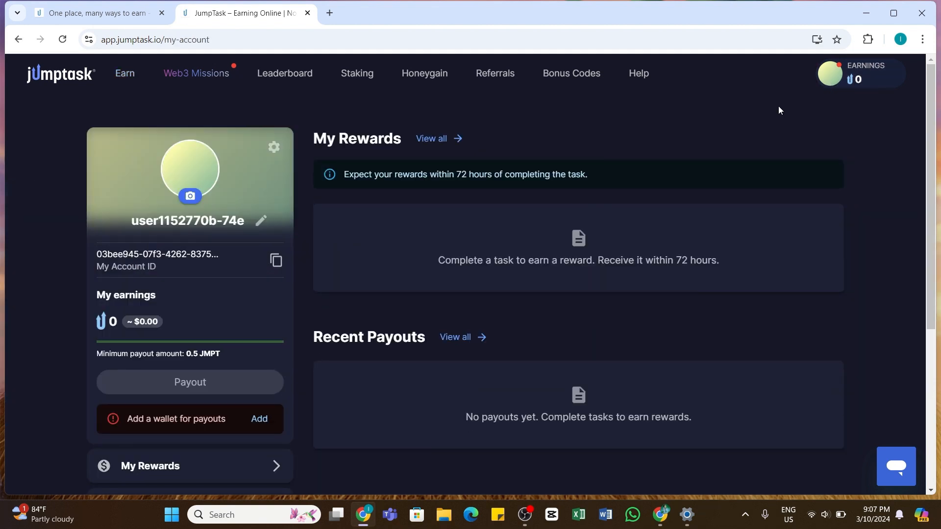
scroll(down, 3)
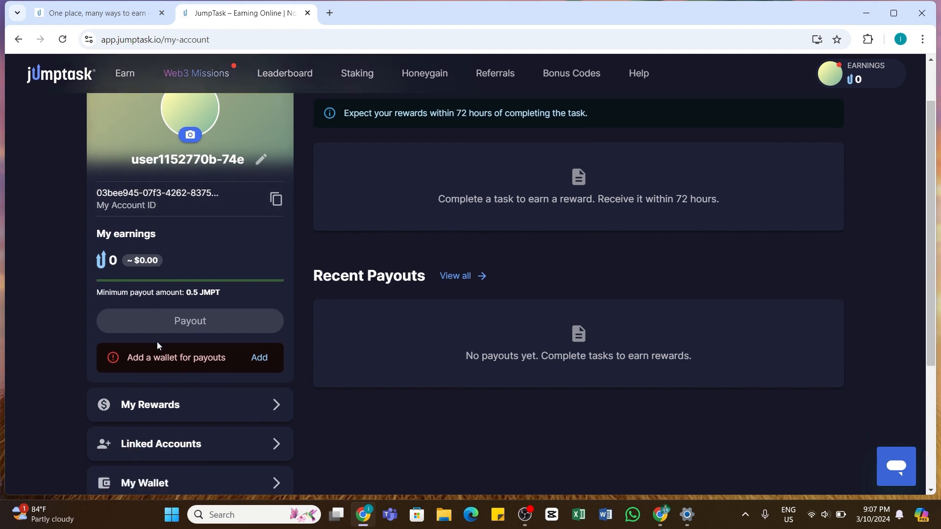
mouse_move(223, 362)
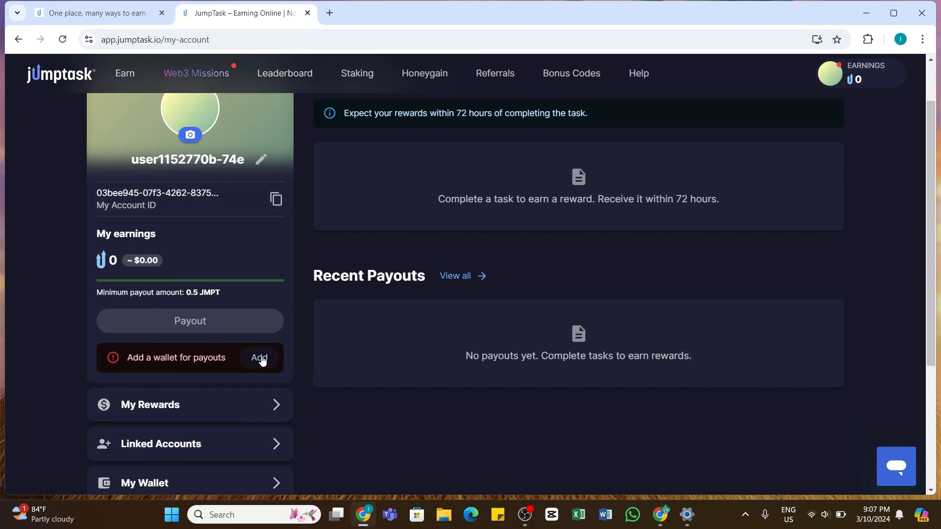
mouse_move(210, 336)
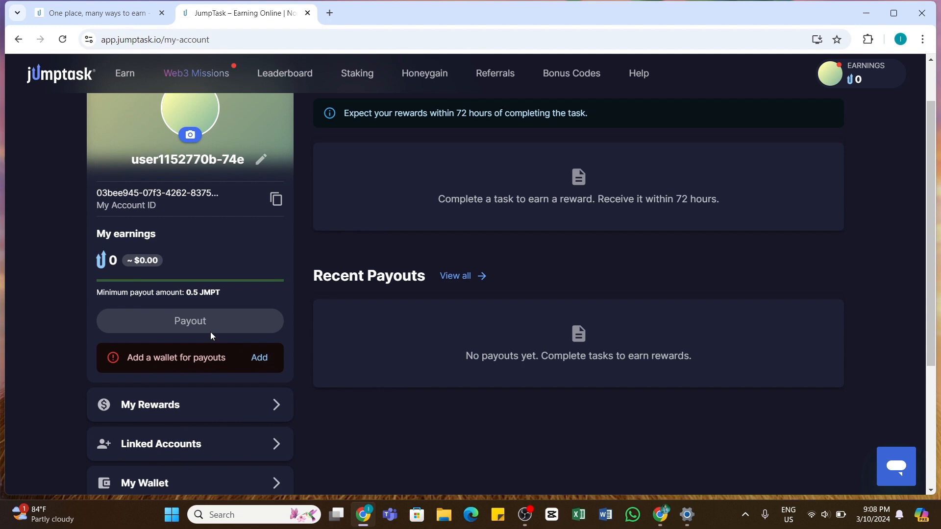
mouse_move(209, 368)
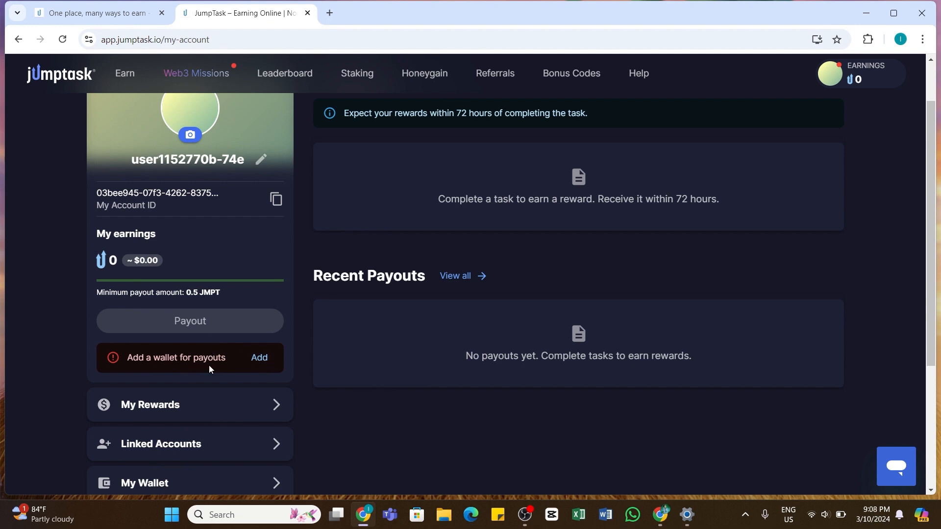
mouse_move(214, 368)
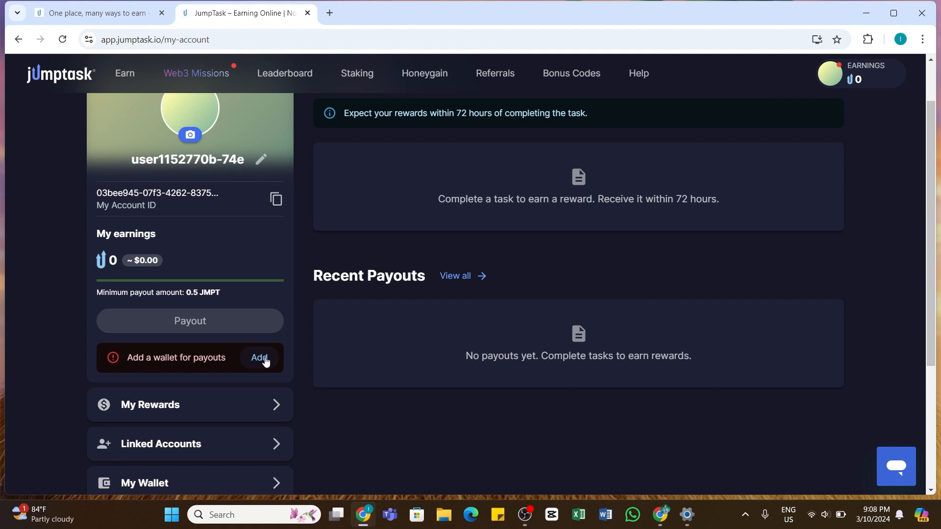
click(259, 358)
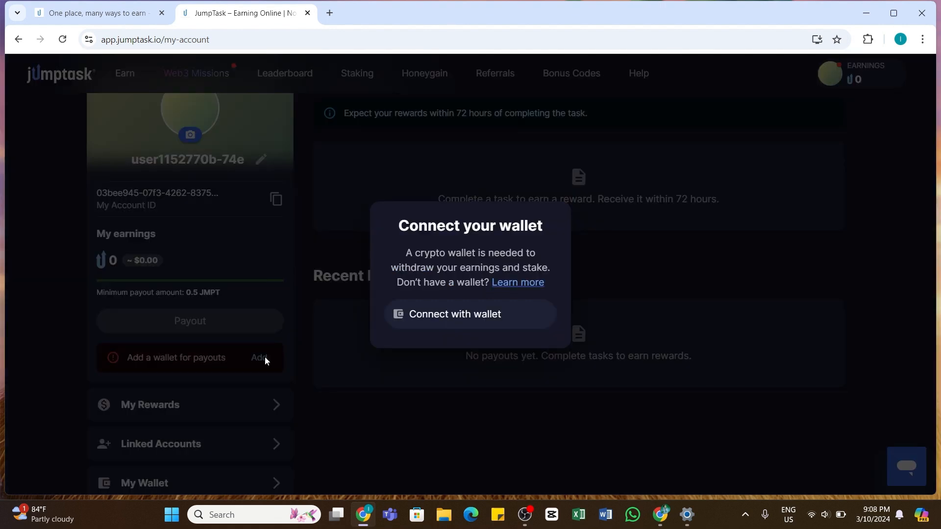
mouse_move(438, 322)
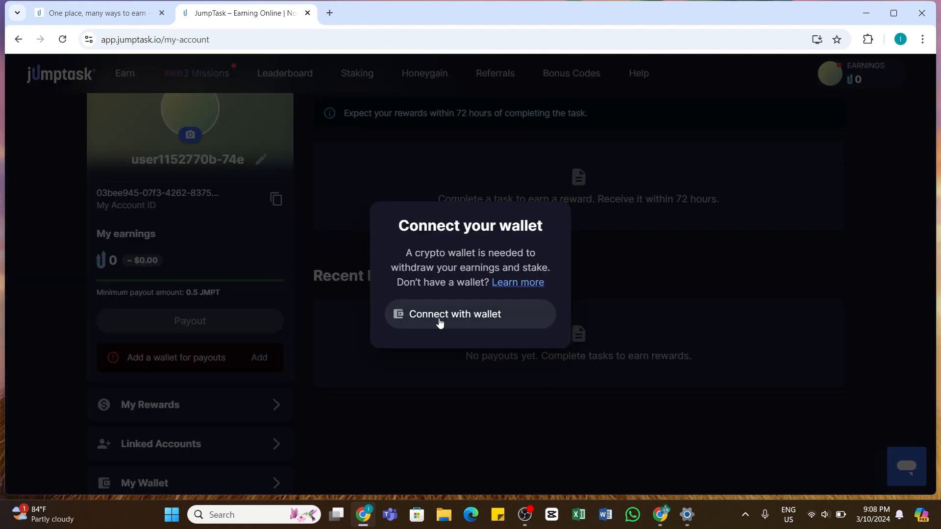
mouse_move(451, 321)
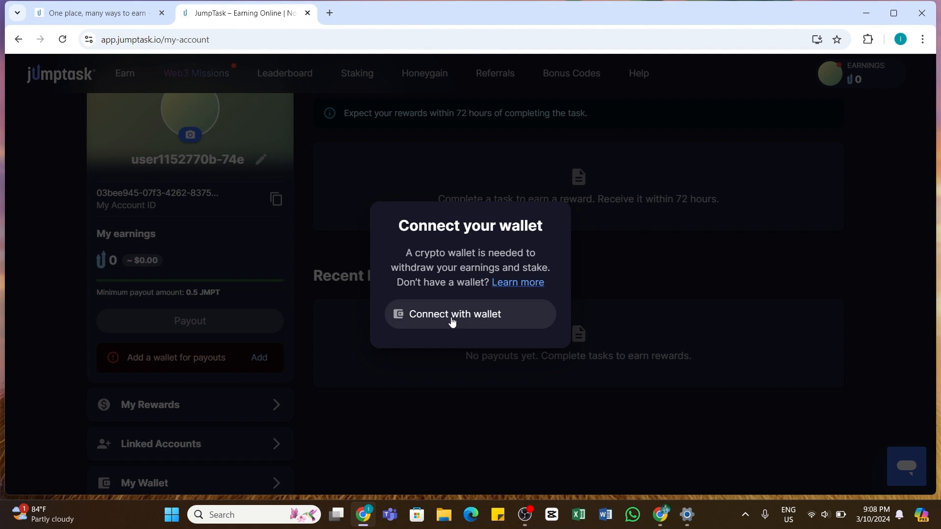
click(469, 313)
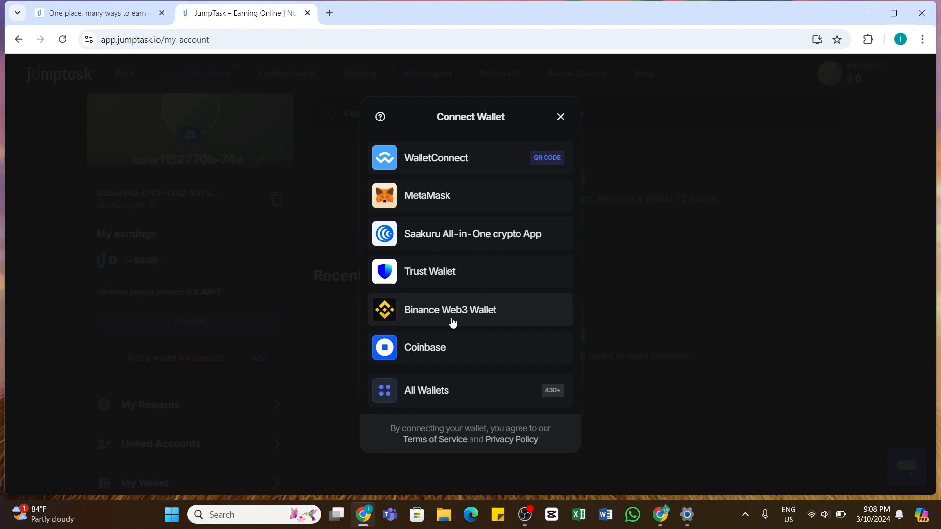
mouse_move(459, 357)
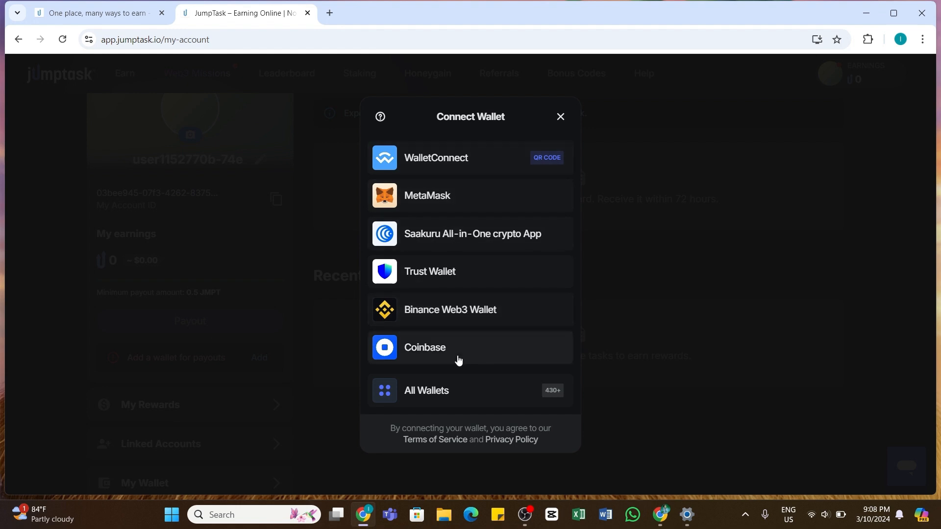
mouse_move(486, 165)
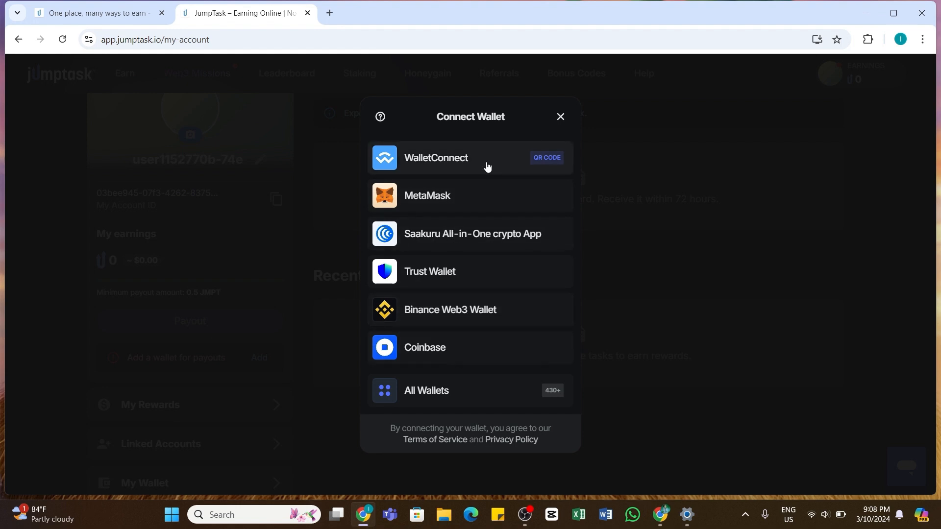
mouse_move(428, 395)
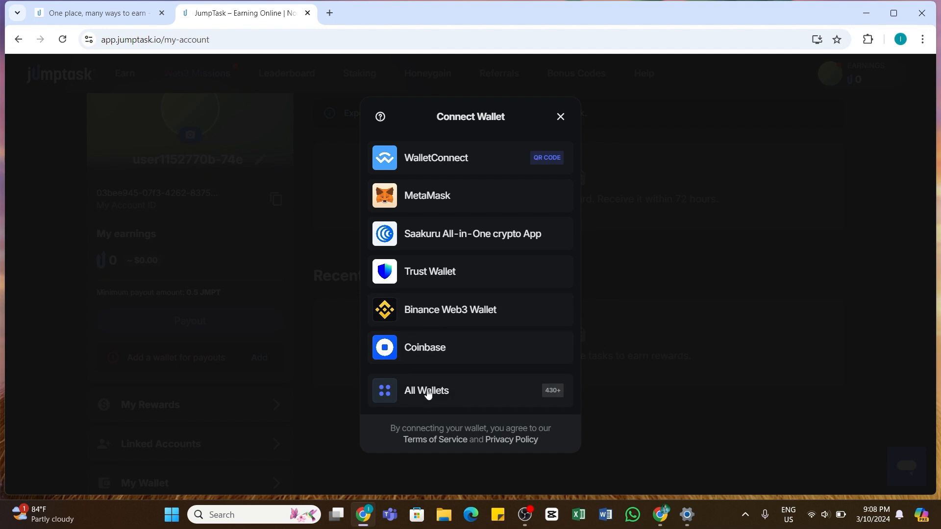
mouse_move(411, 397)
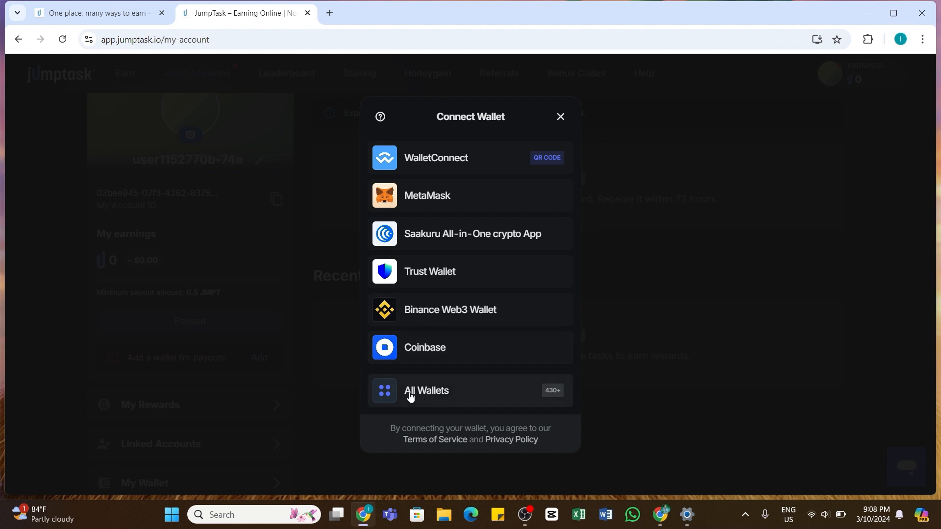
Expand the Connect Wallet dialog to the All Wallets grid listing OKX, Bitget, SafePal, Ledger Live
click(426, 390)
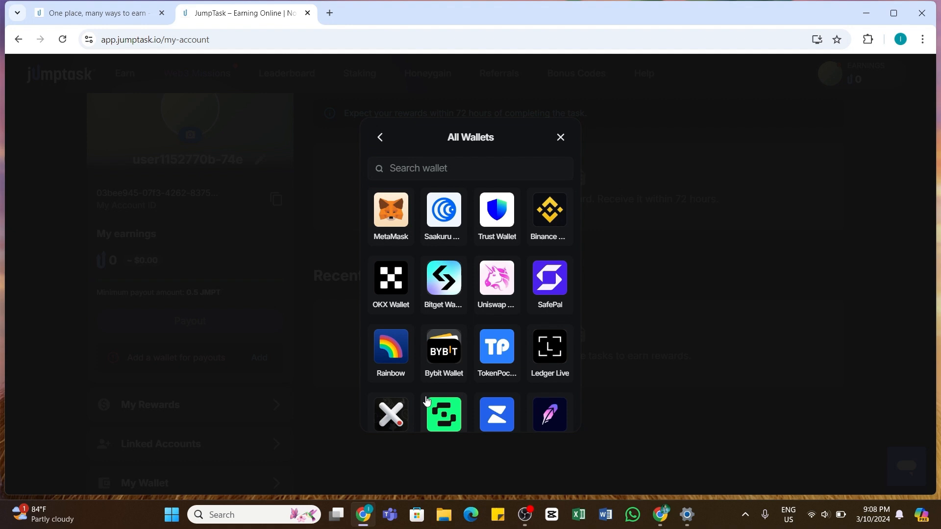
mouse_move(395, 380)
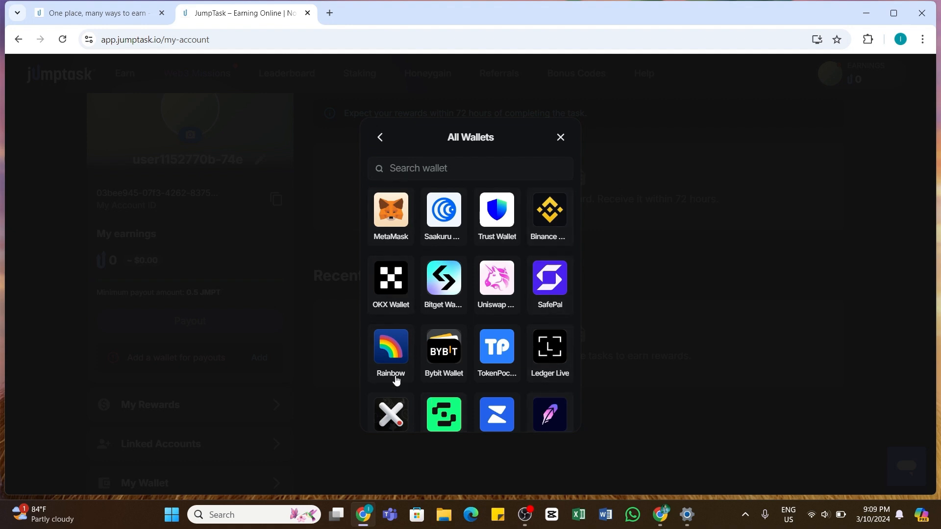
mouse_move(390, 286)
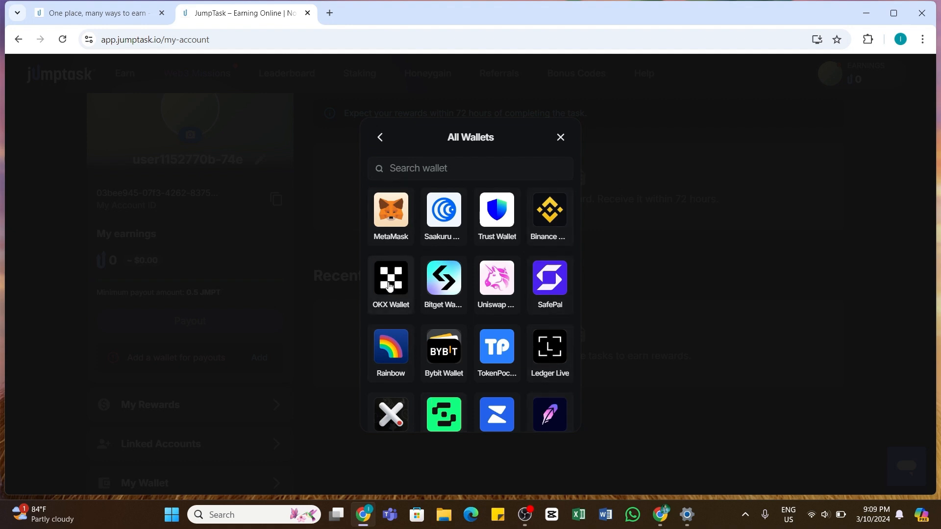
mouse_move(388, 283)
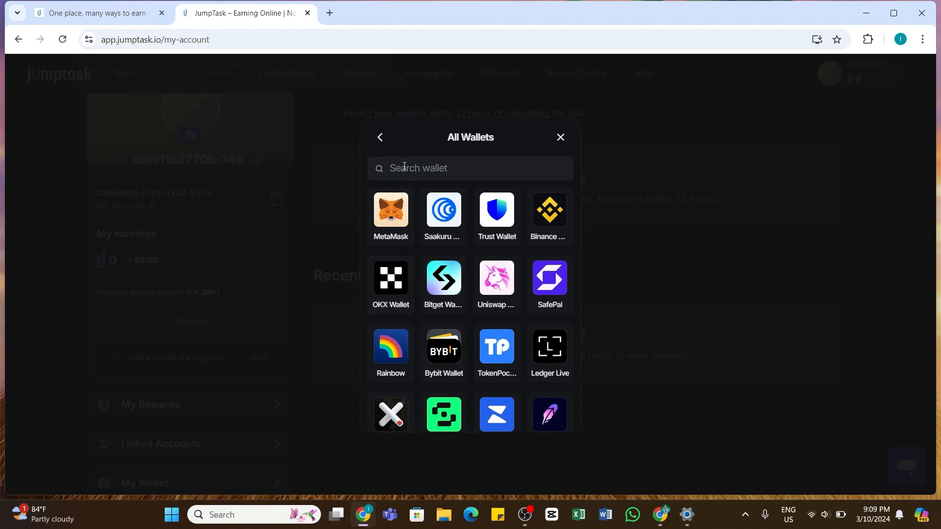
mouse_move(390, 283)
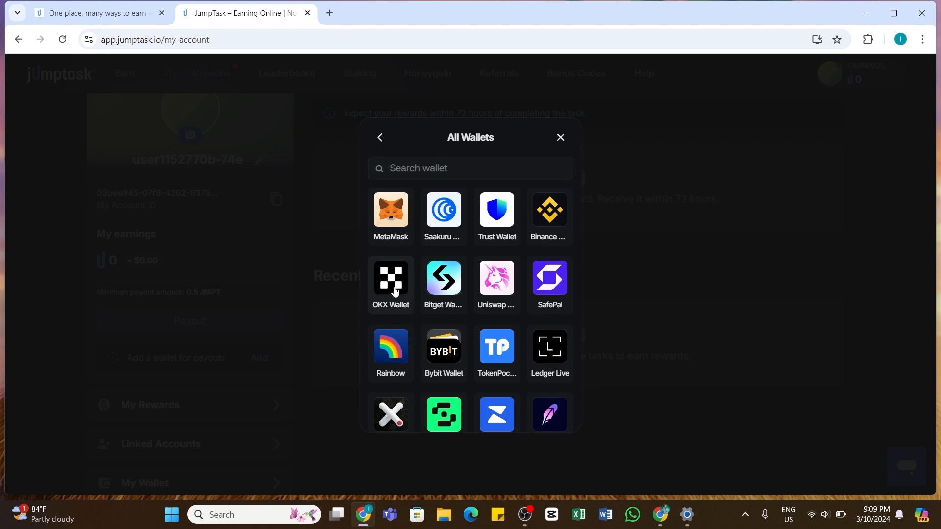
Choose OKX Wallet in the All Wallets grid to display its QR code
click(390, 277)
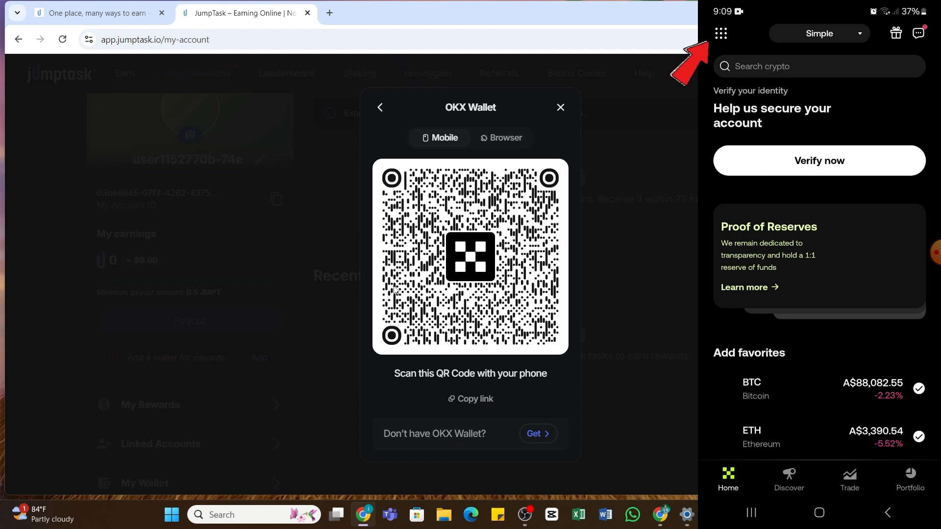
In the OKX app, open the grid menu showing the account profile and settings
click(720, 33)
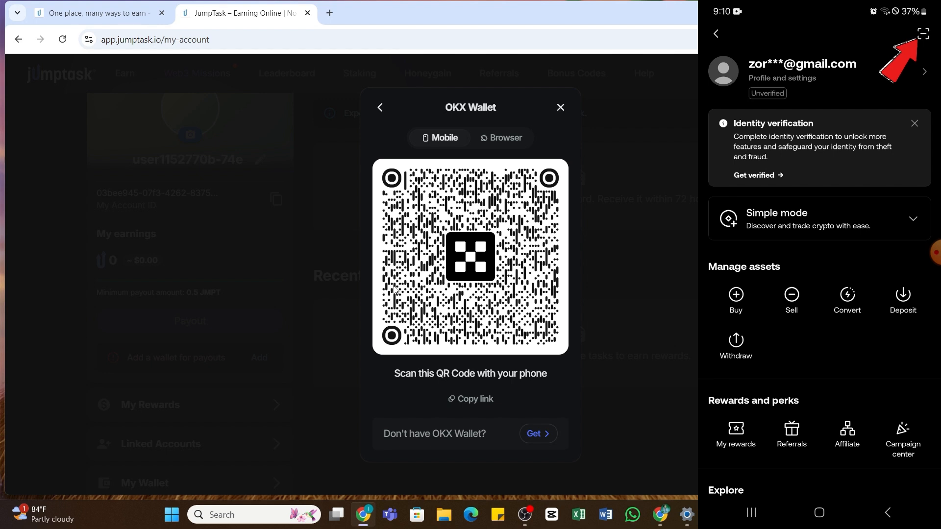
click(923, 34)
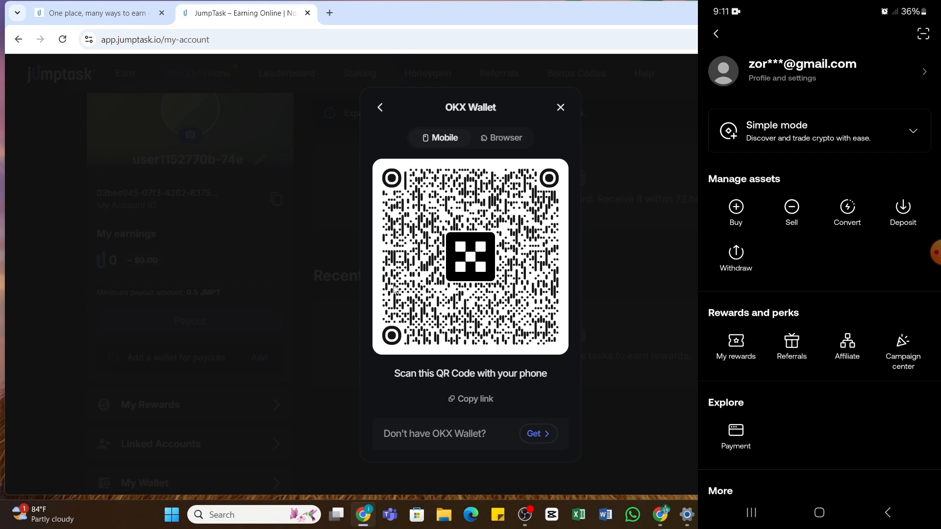
mouse_move(687, 234)
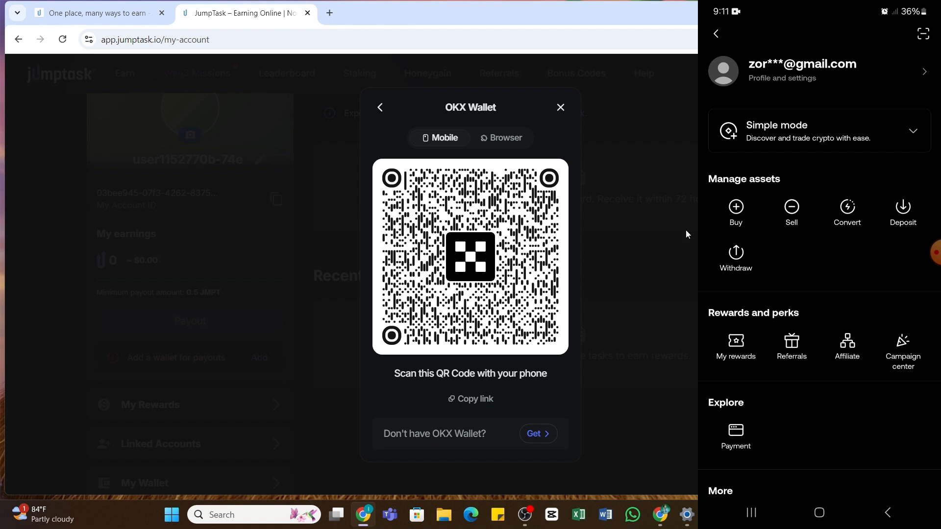
mouse_move(665, 402)
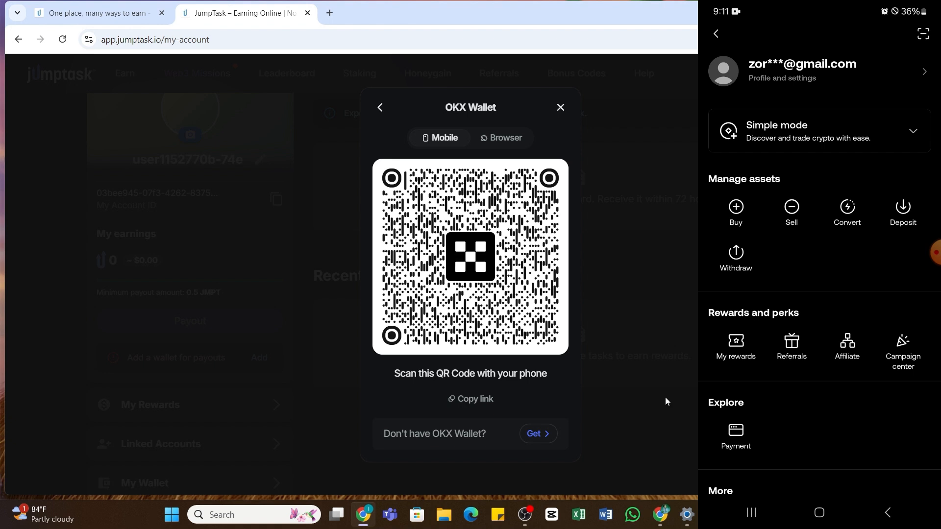
mouse_move(665, 401)
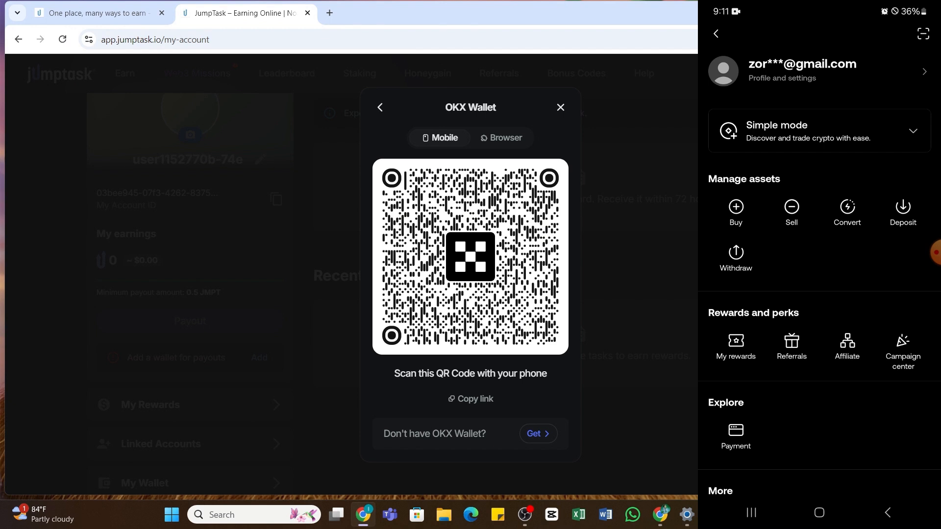